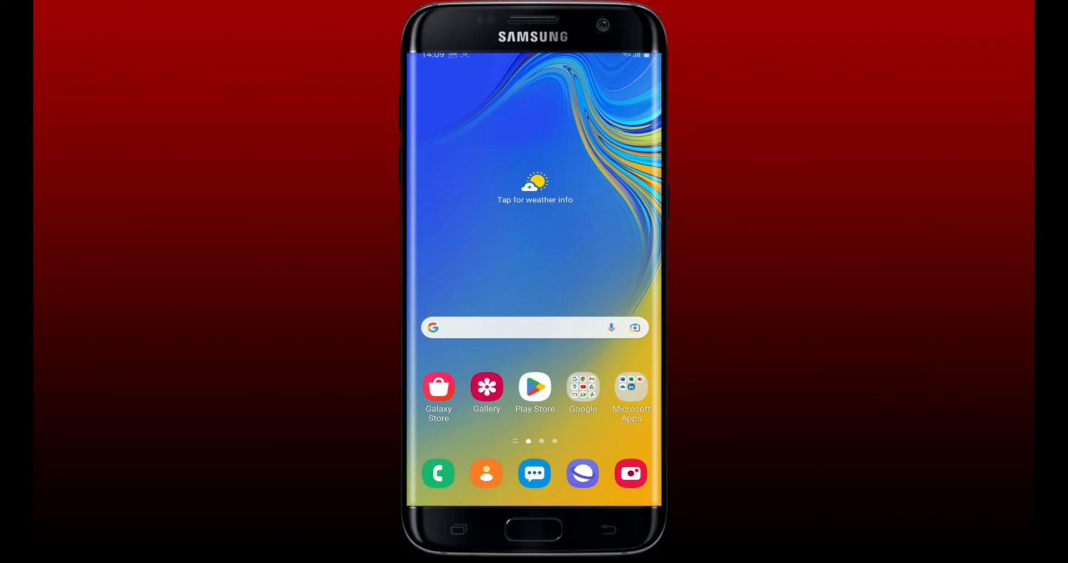
Step: Show PRESTO's storage page from its app info (4.88 MB data, 291 KB cache)
click(459, 530)
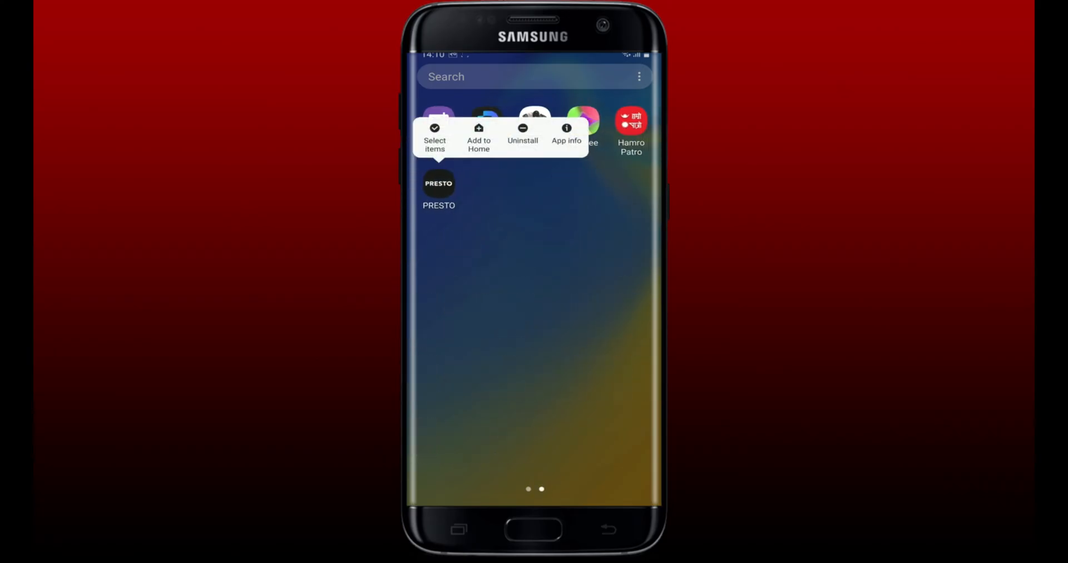
click(567, 133)
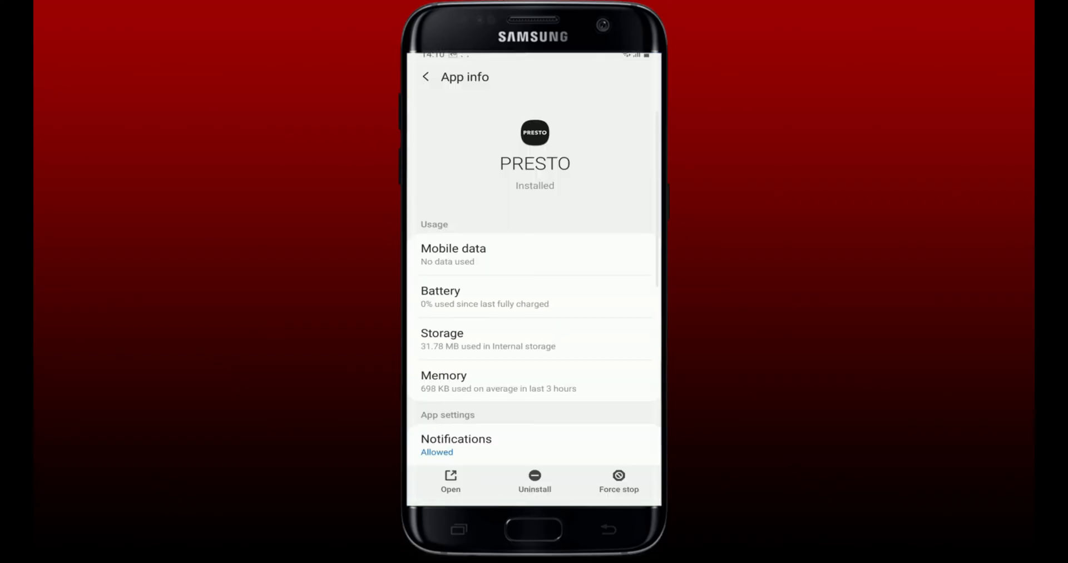
click(535, 339)
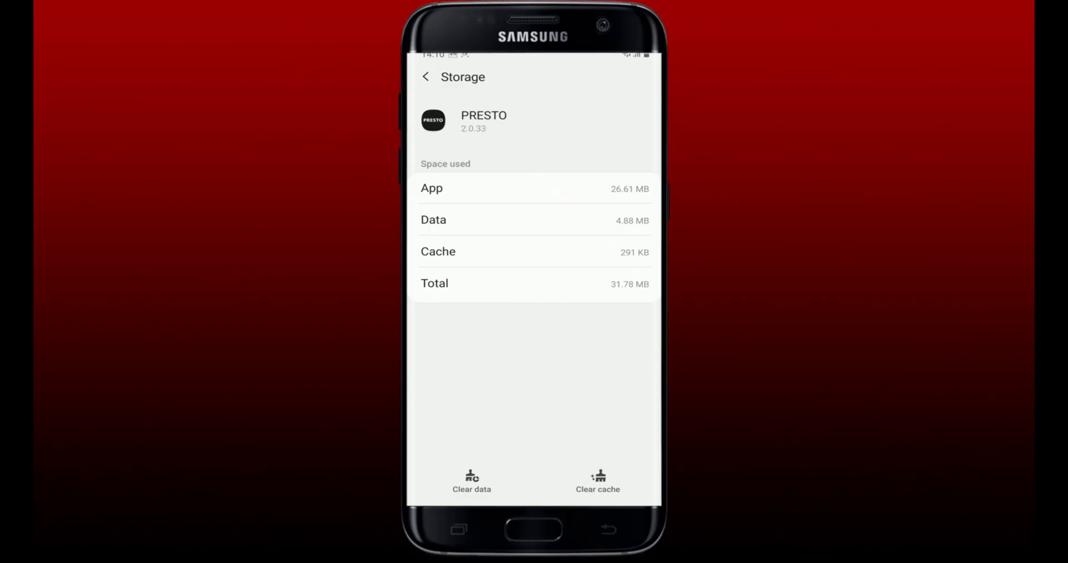
Step: Clear PRESTO's 291 KB cache to 0 B, then clear its data and confirm with OK
click(597, 481)
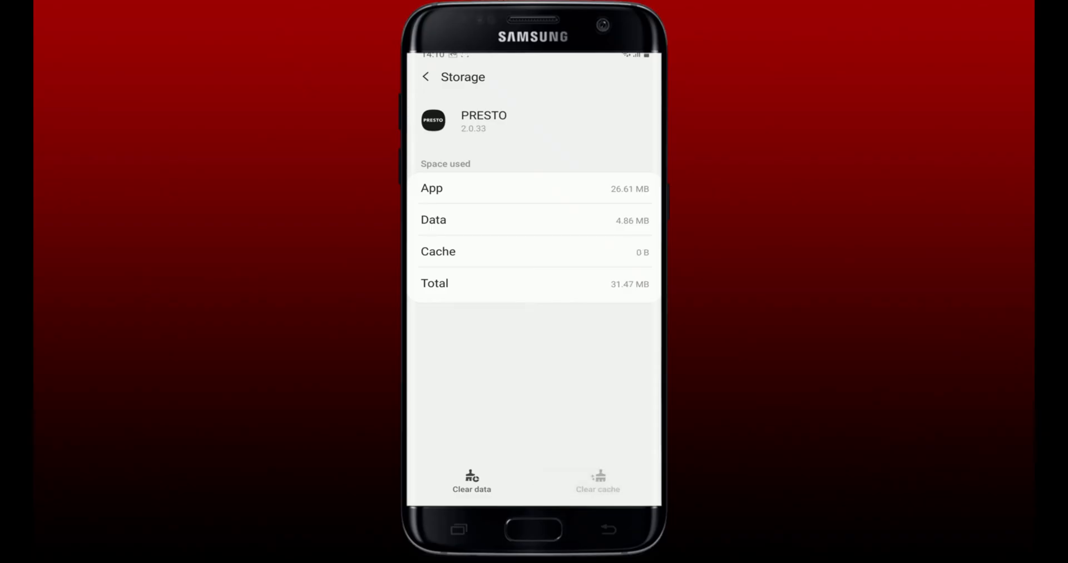
click(471, 481)
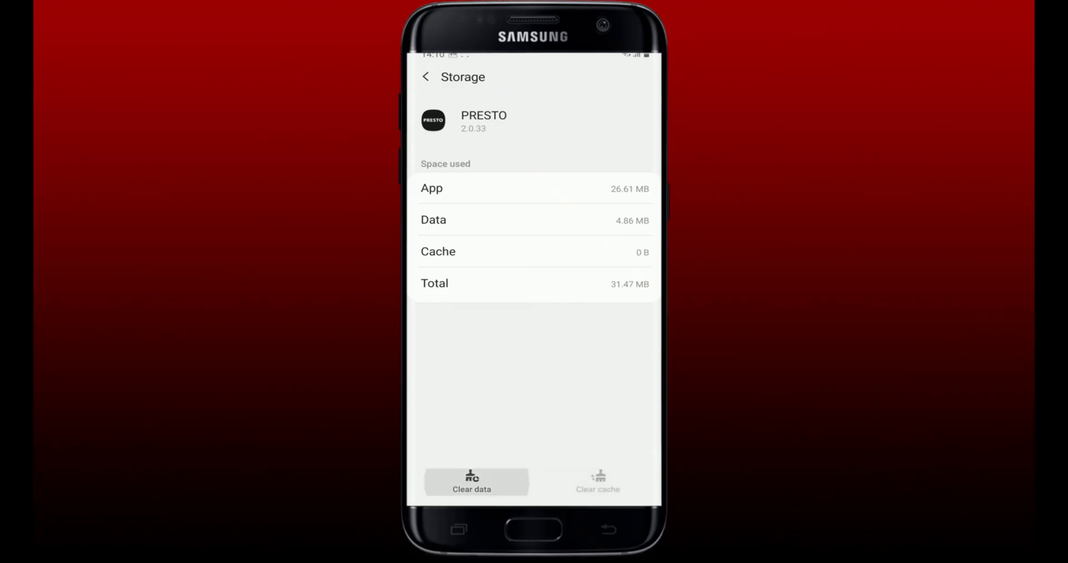
click(471, 481)
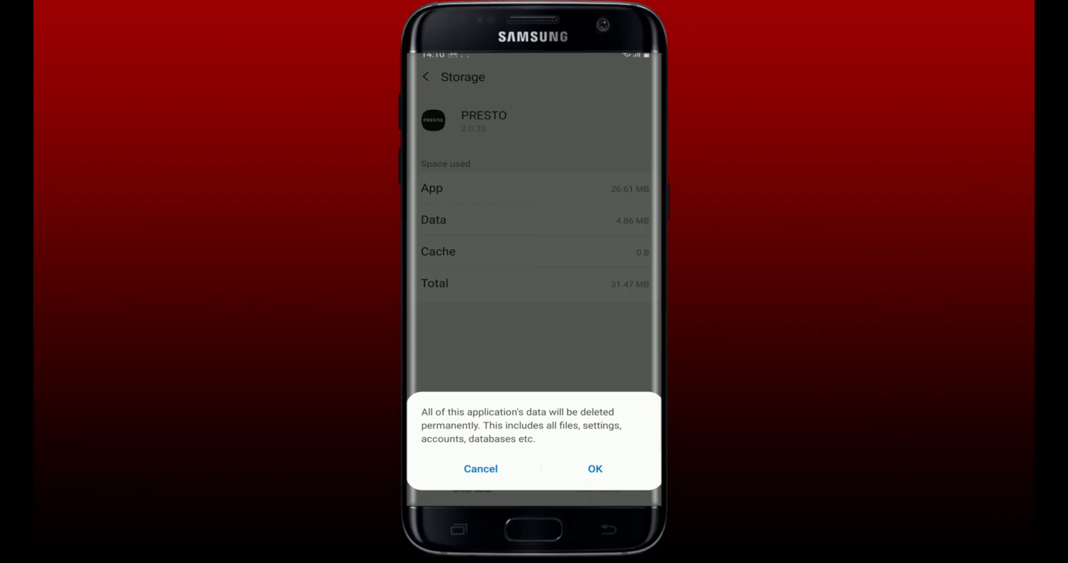
click(594, 468)
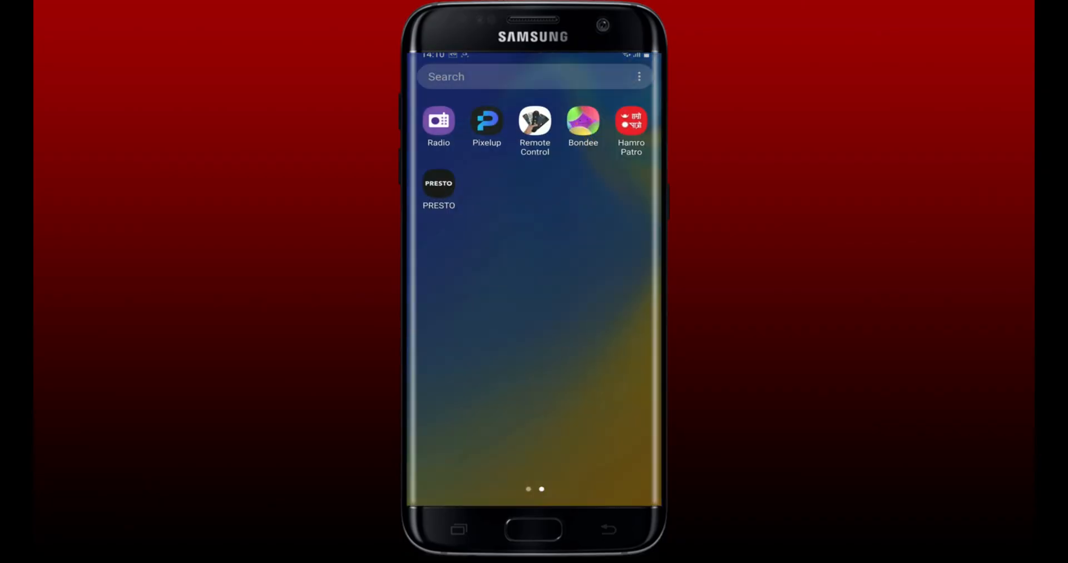